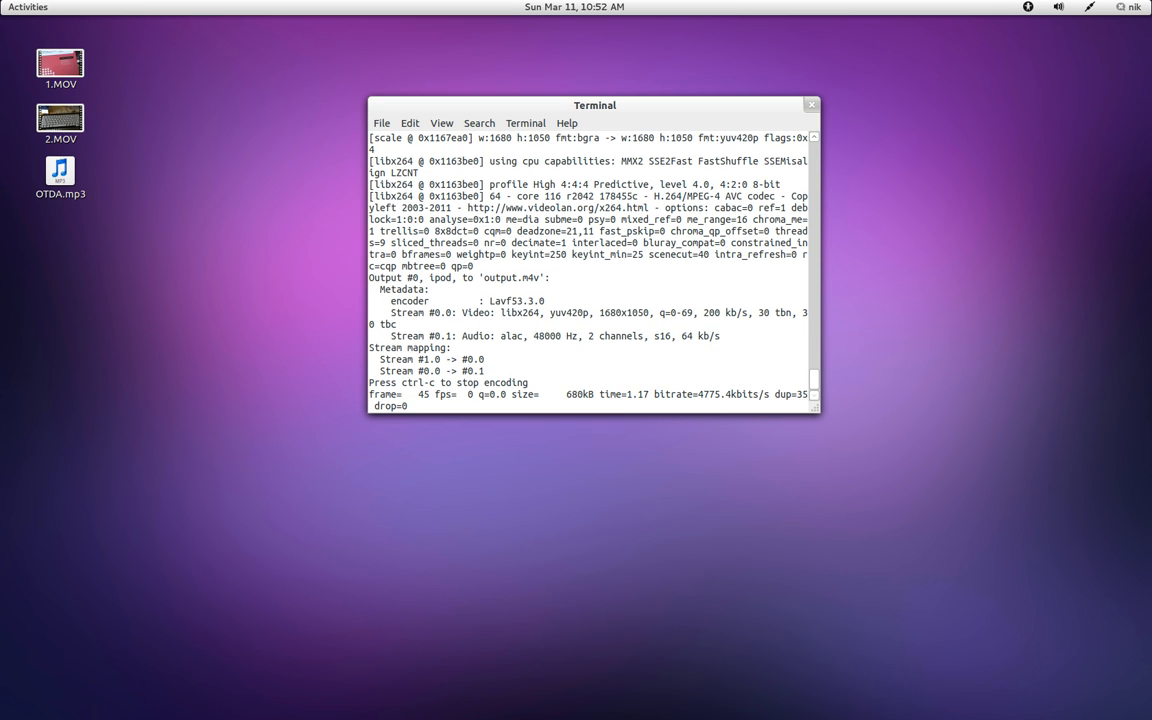
# - Close the terminal window and bring up the GNOME activities overview
pyautogui.click(810, 105)
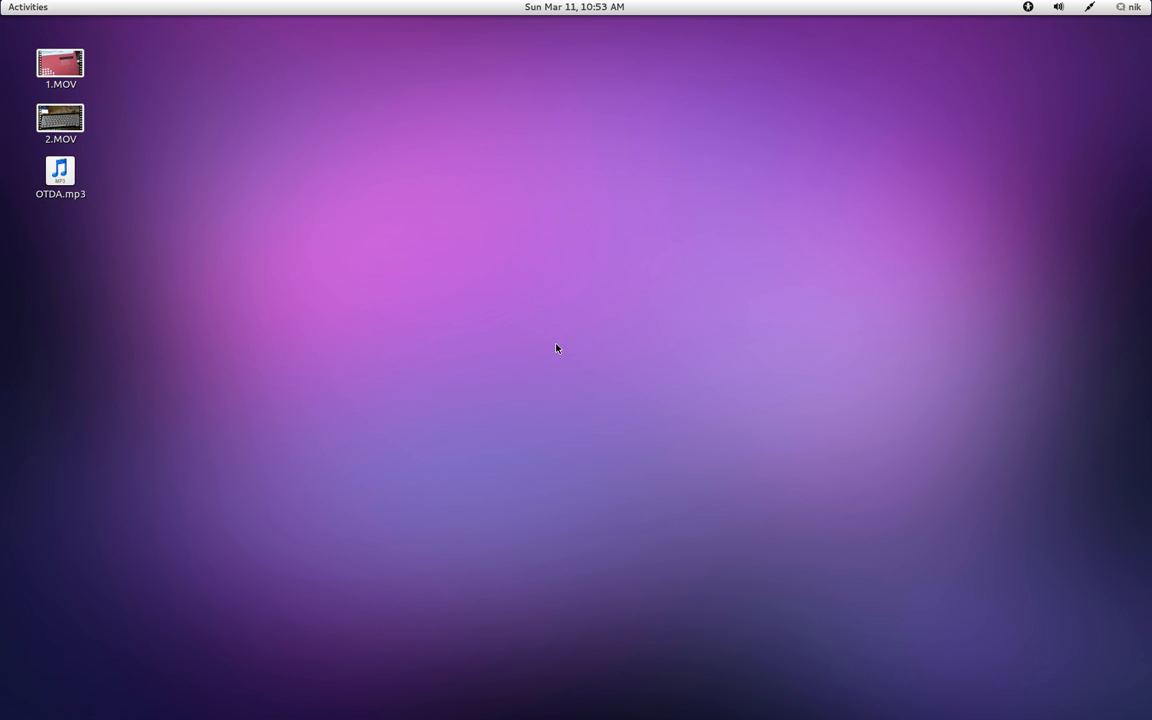
pyautogui.click(27, 7)
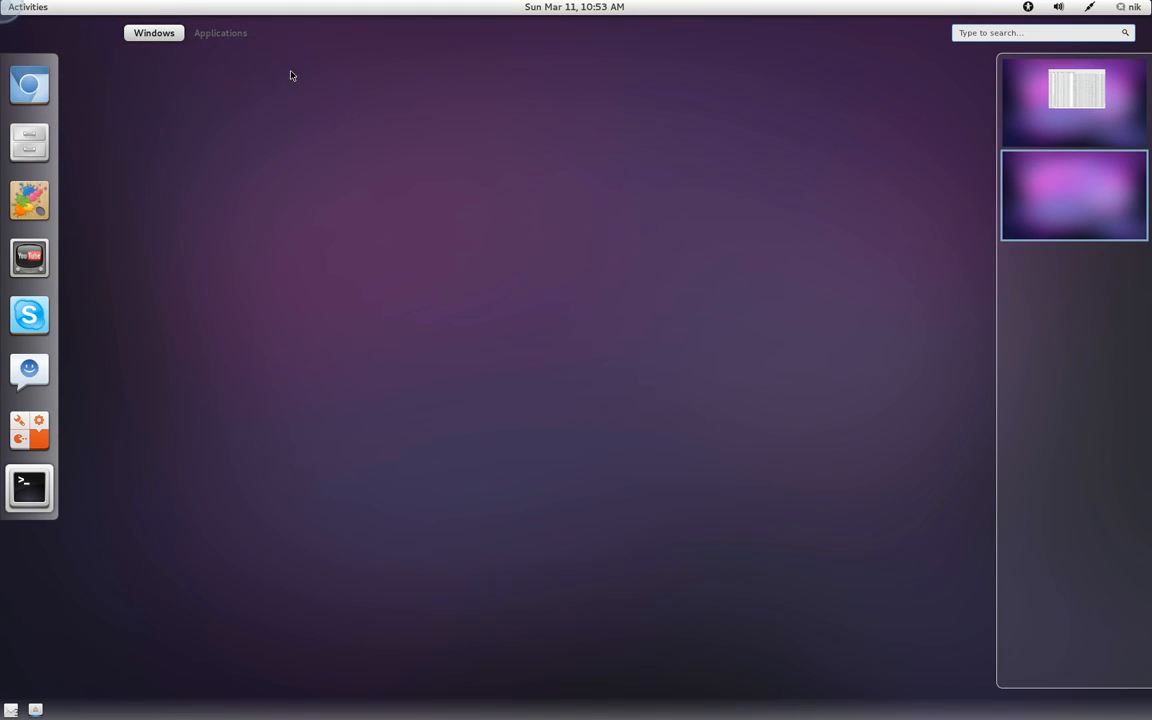
# - Launch mkvmerge GUI from the activities overview
pyautogui.click(220, 32)
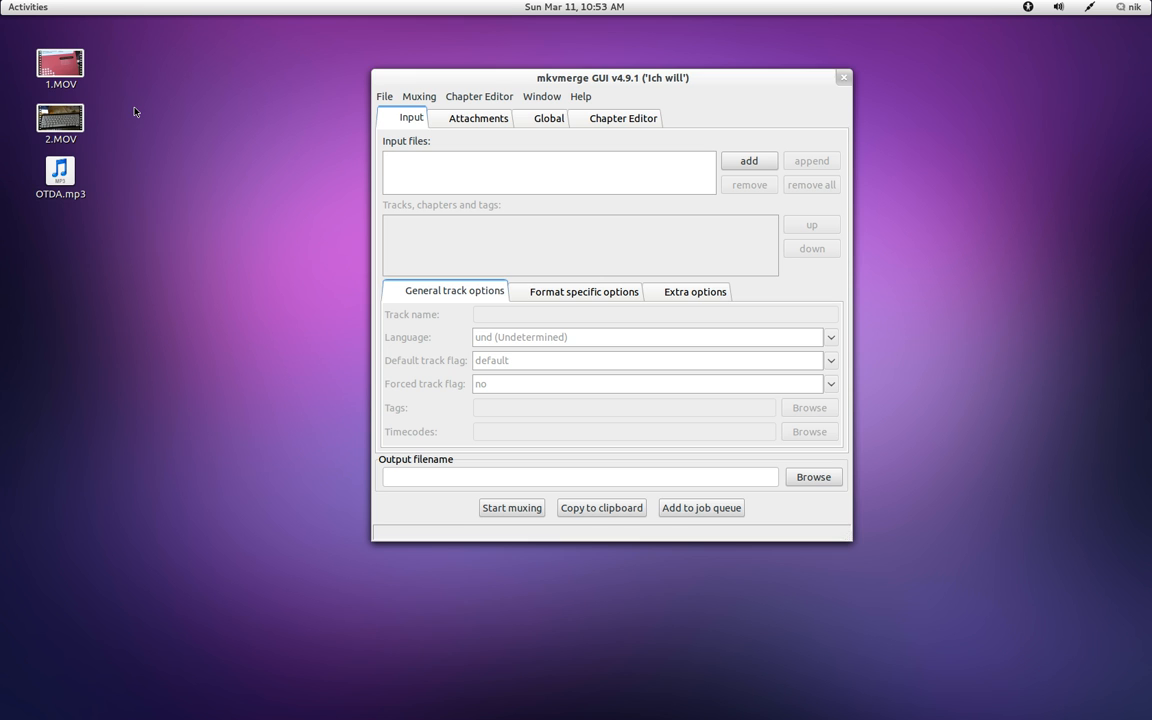
# - Add 1.MOV, append 2.MOV after it, and mux both into 1.mkv
pyautogui.click(748, 161)
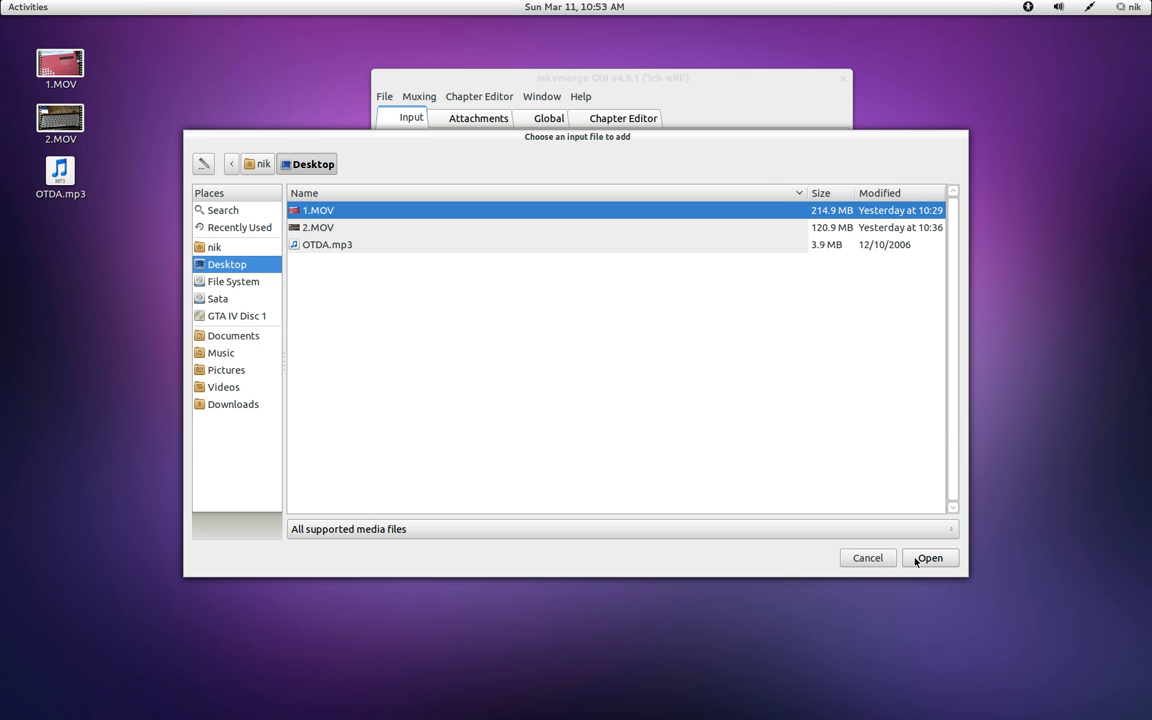
pyautogui.click(929, 557)
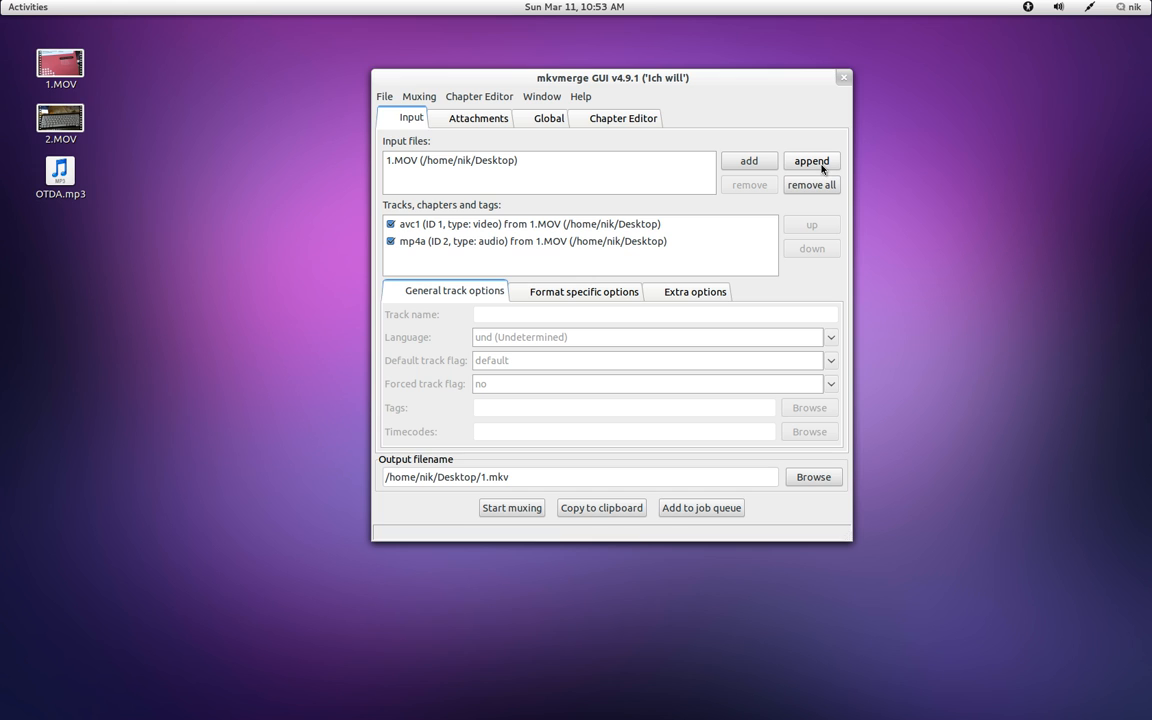
pyautogui.click(811, 160)
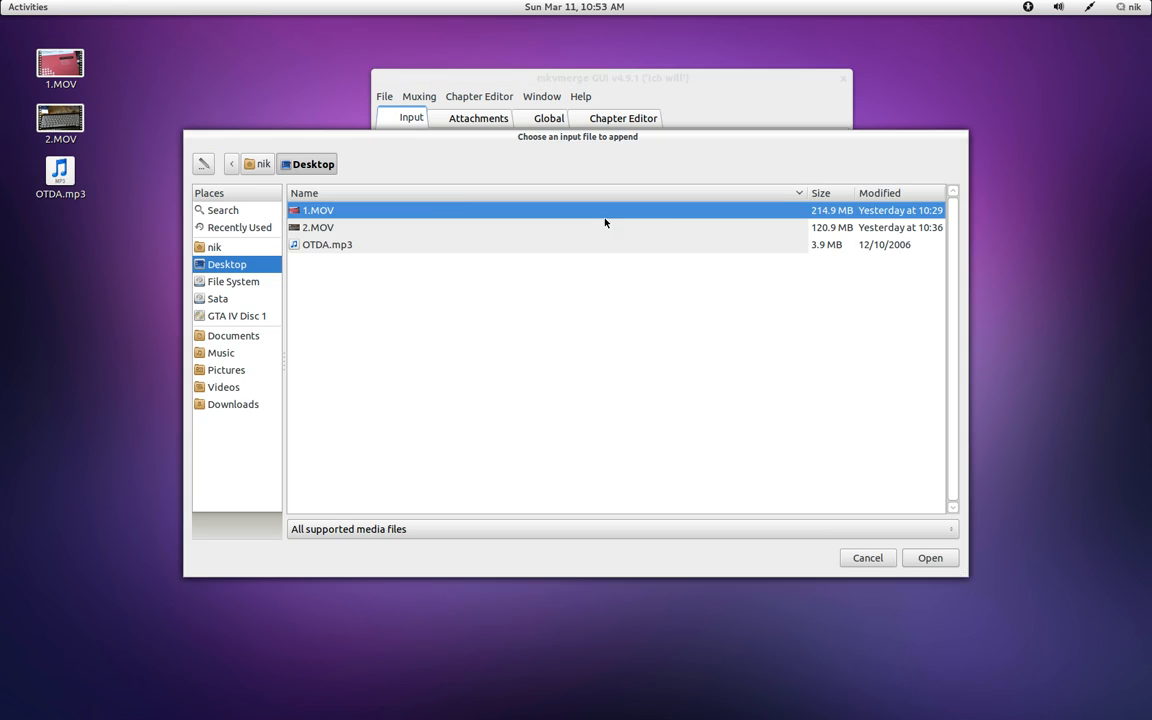
pyautogui.click(318, 227)
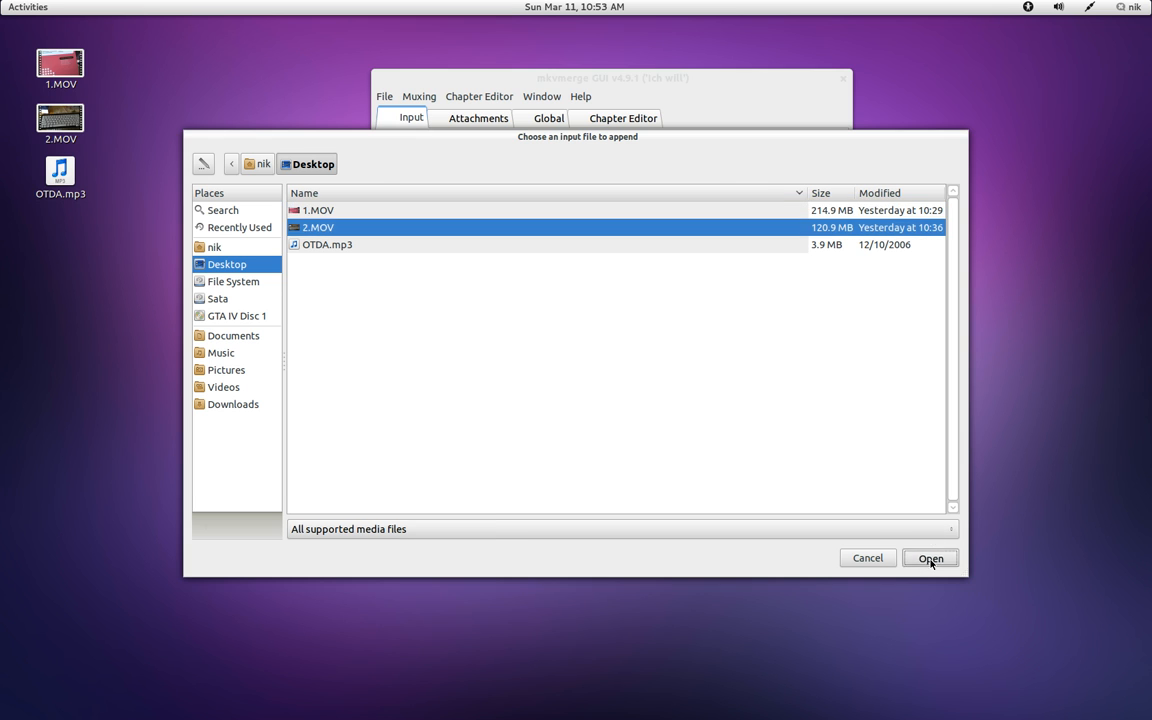
pyautogui.click(929, 558)
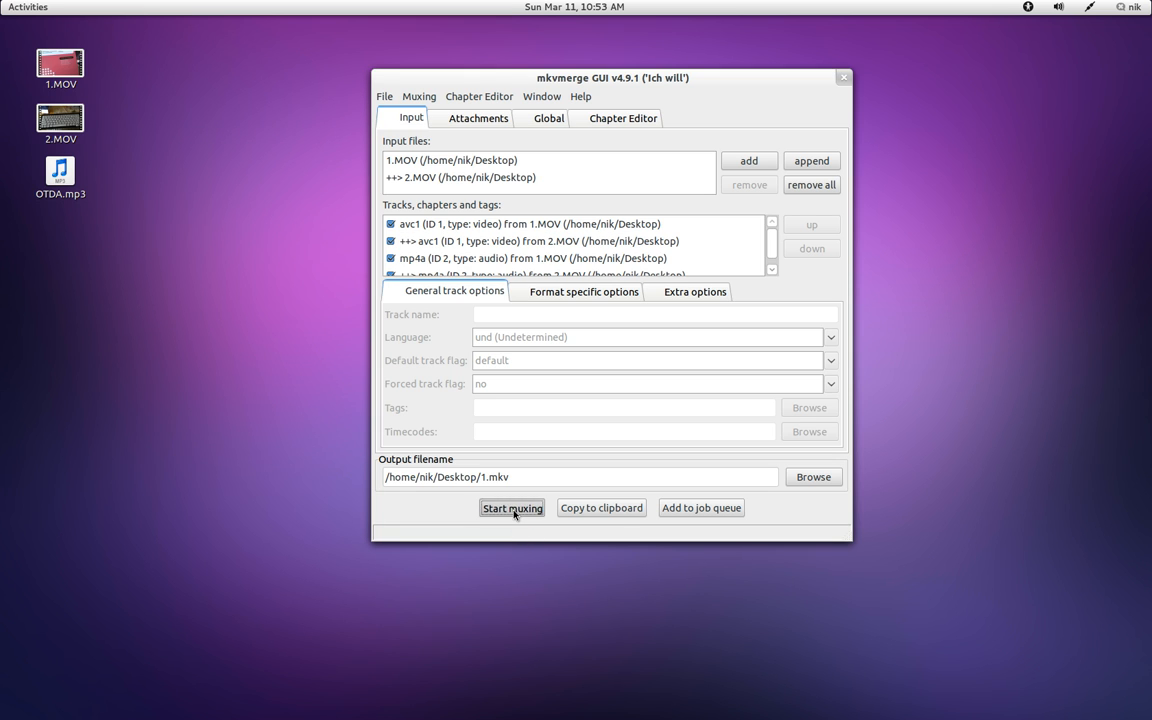
pyautogui.click(512, 508)
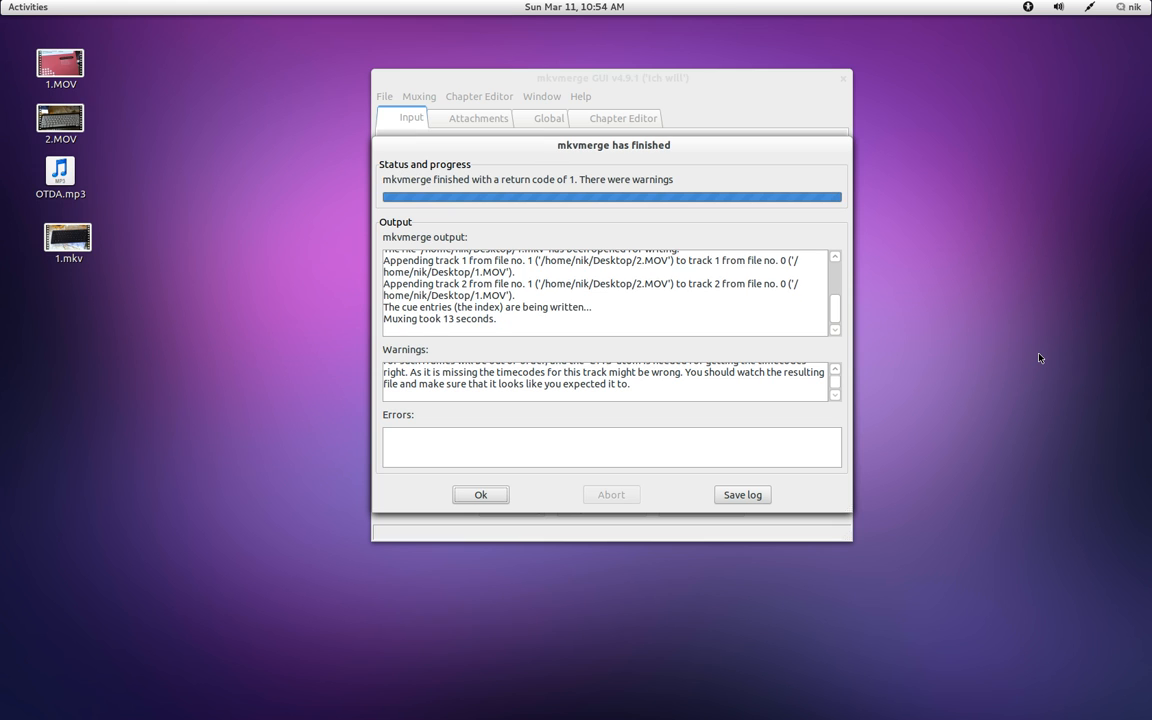
# - Preview the merged 1.mkv in Totem, close it, and dismiss the muxing report
pyautogui.click(480, 494)
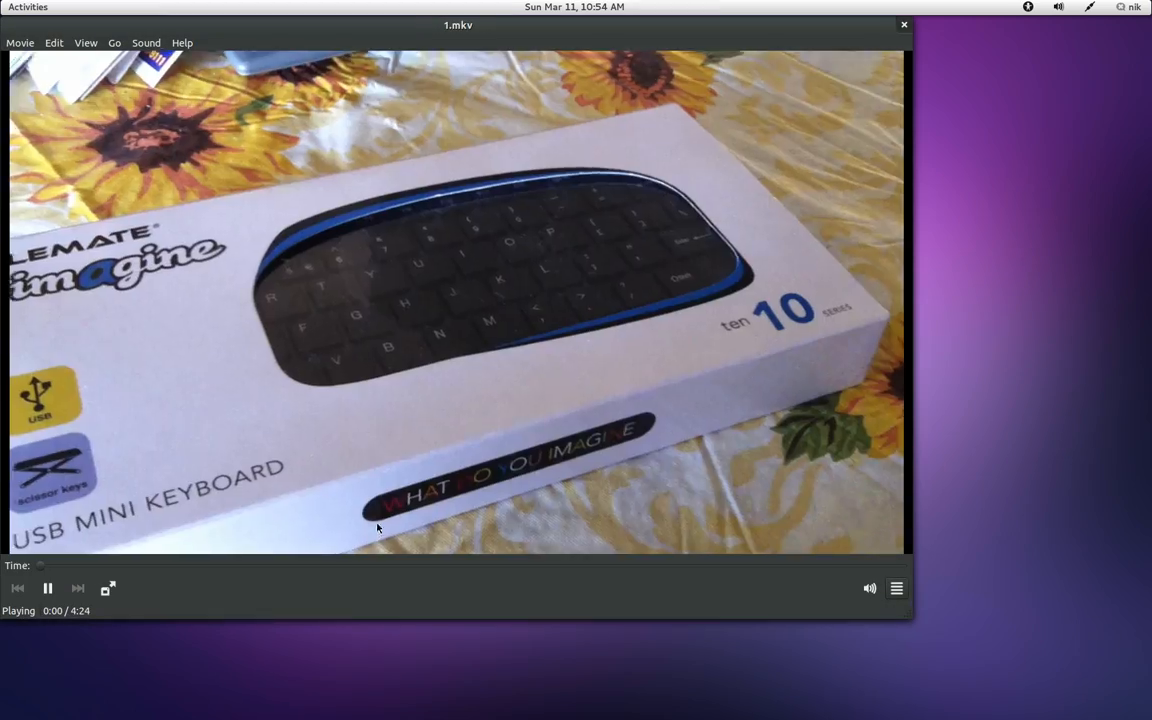
pyautogui.click(361, 565)
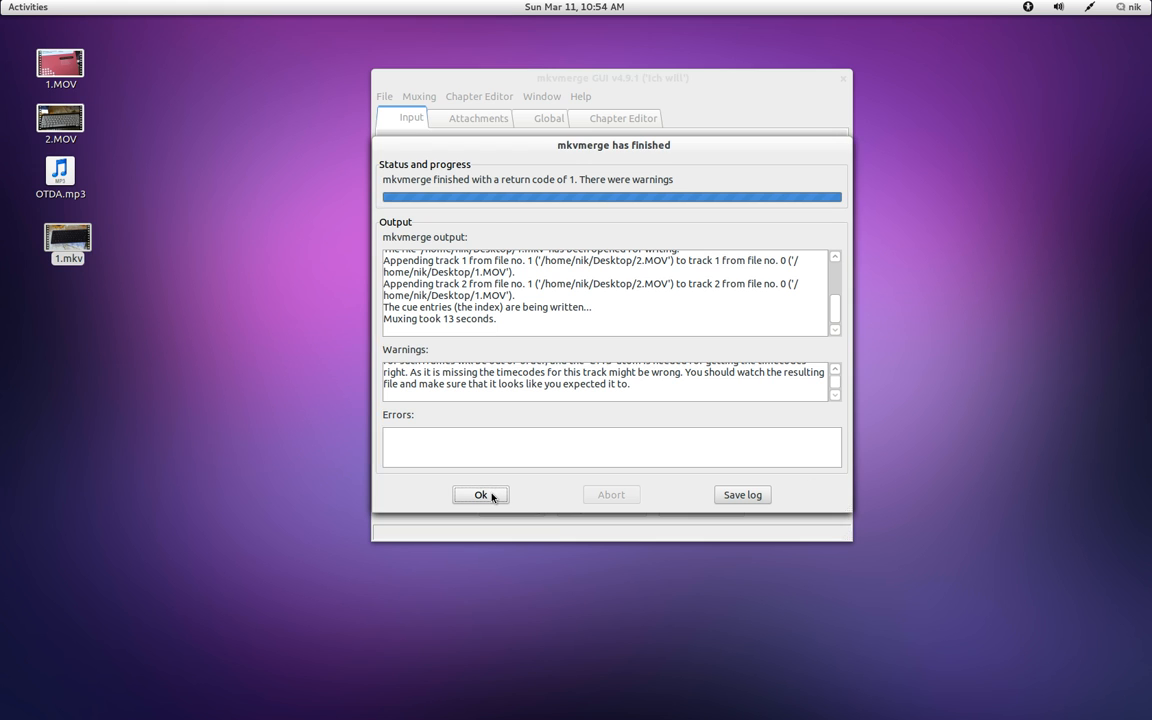
pyautogui.click(480, 494)
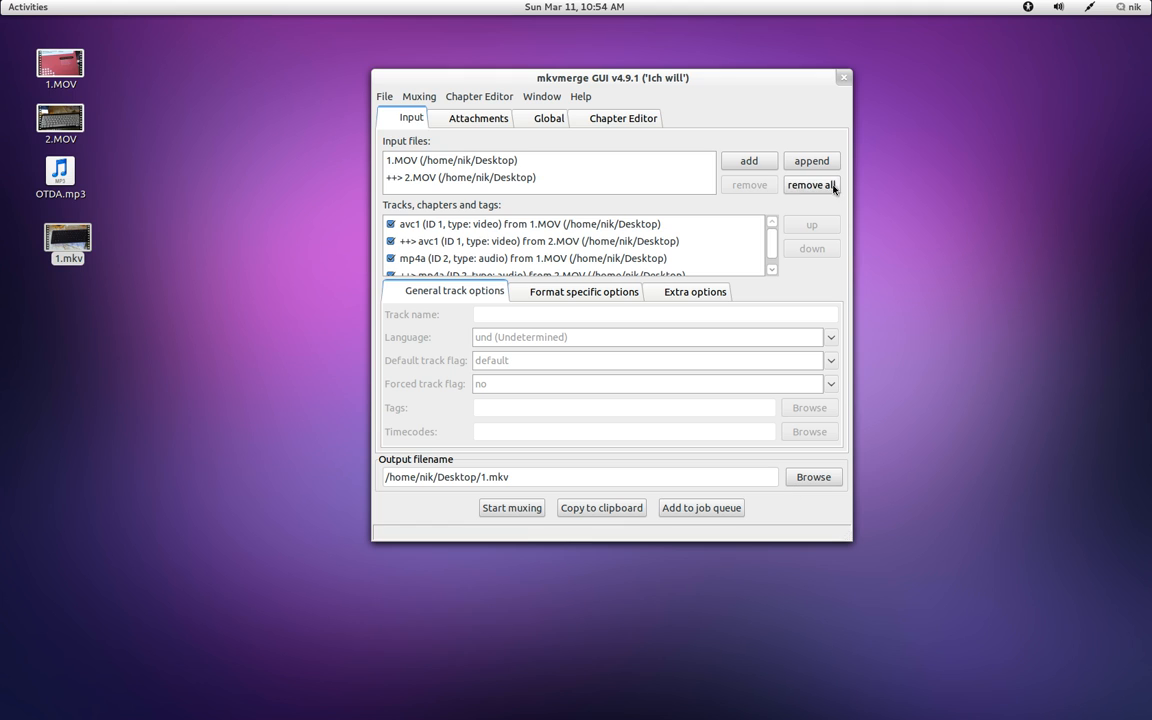
# - Replace inputs with 1.mkv, disable its A_AAC audio, and add OTDA.mp3 as audio
pyautogui.click(810, 184)
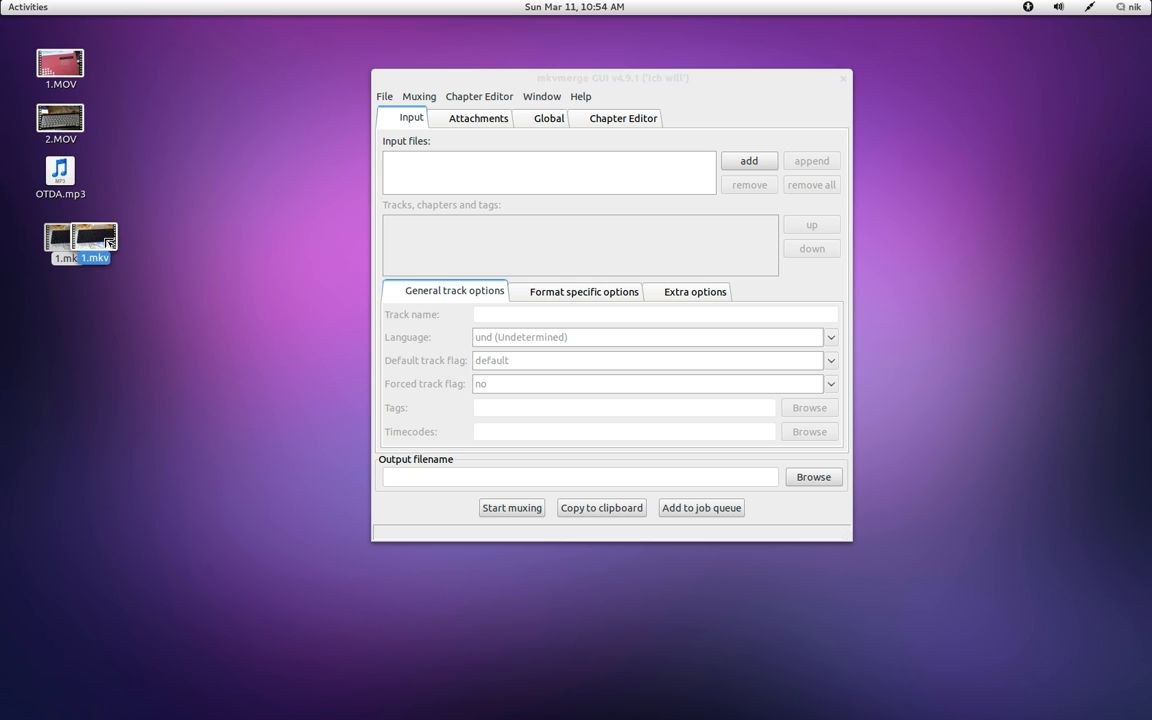
pyautogui.moveTo(80, 243); pyautogui.dragTo(465, 172)
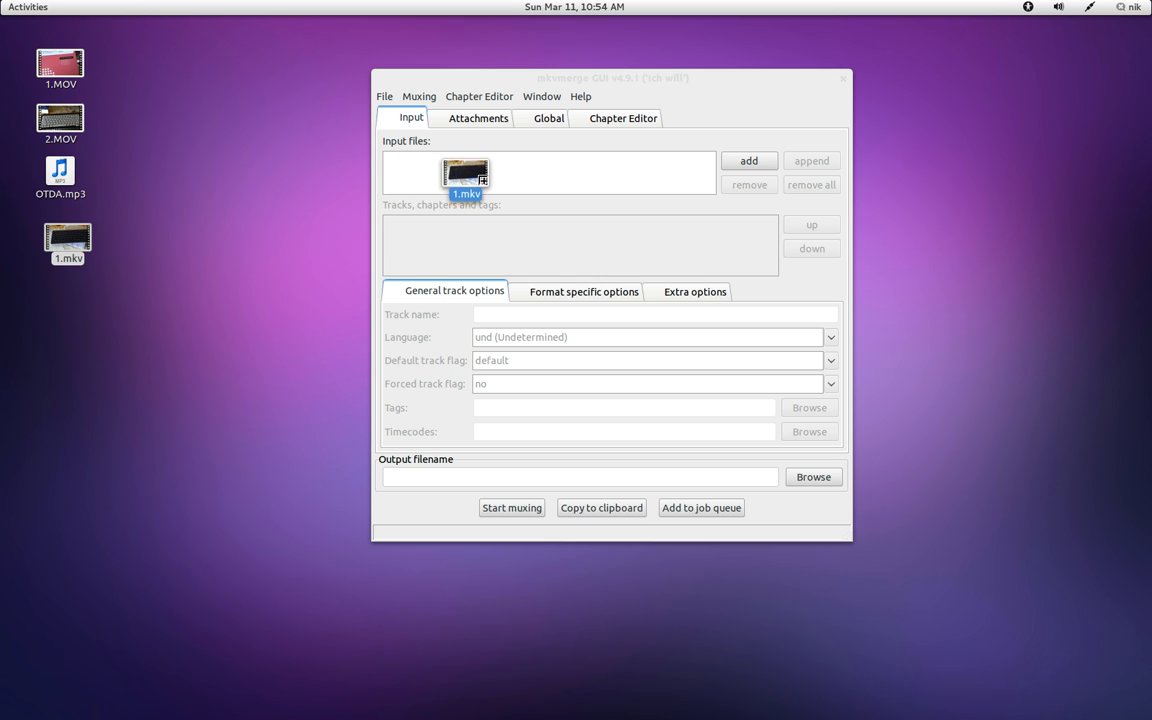
pyautogui.click(748, 160)
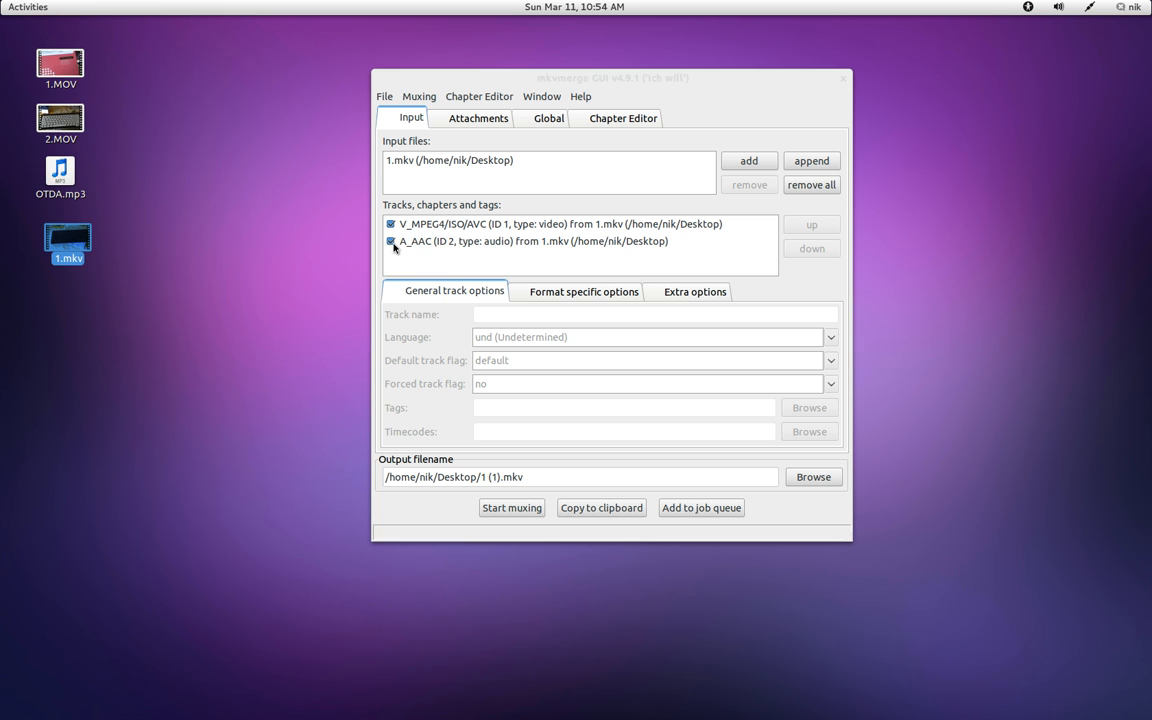
pyautogui.click(530, 241)
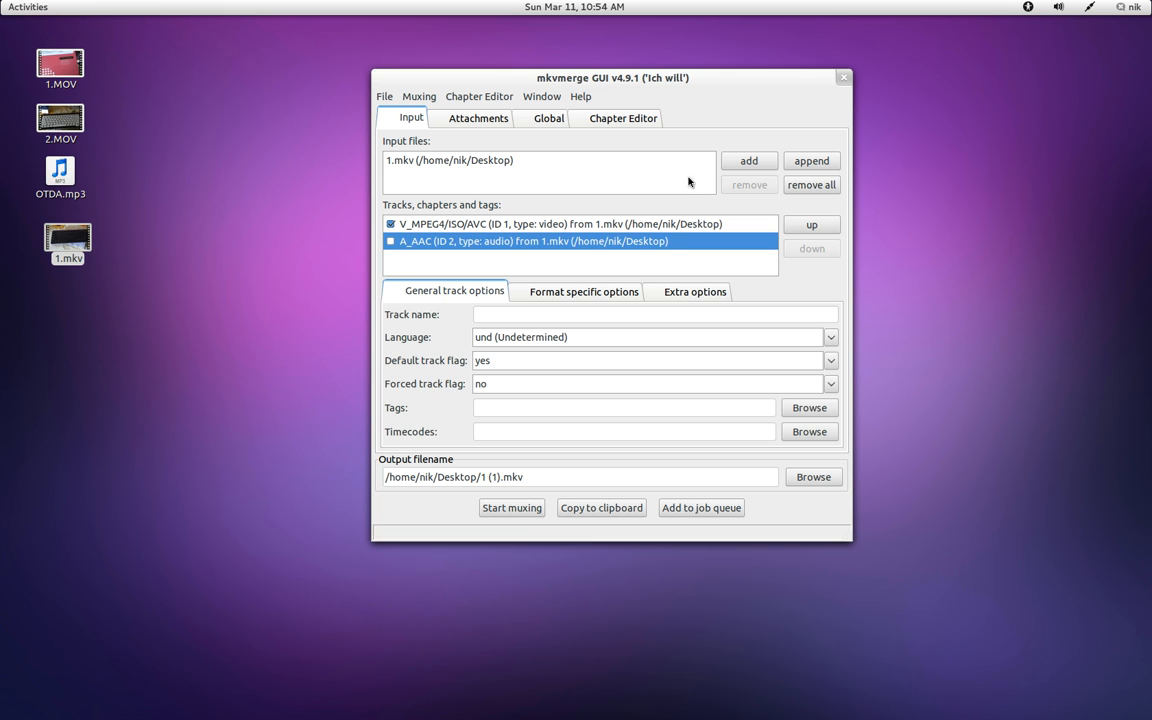
pyautogui.click(748, 160)
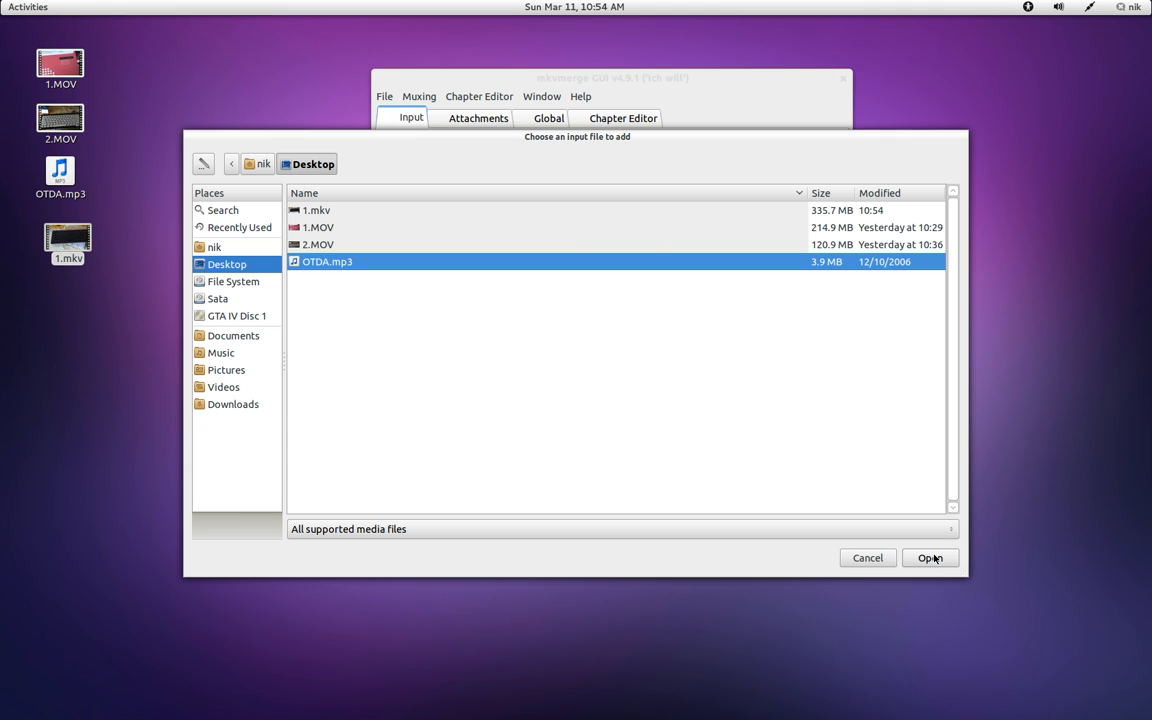
pyautogui.moveTo(930, 557)
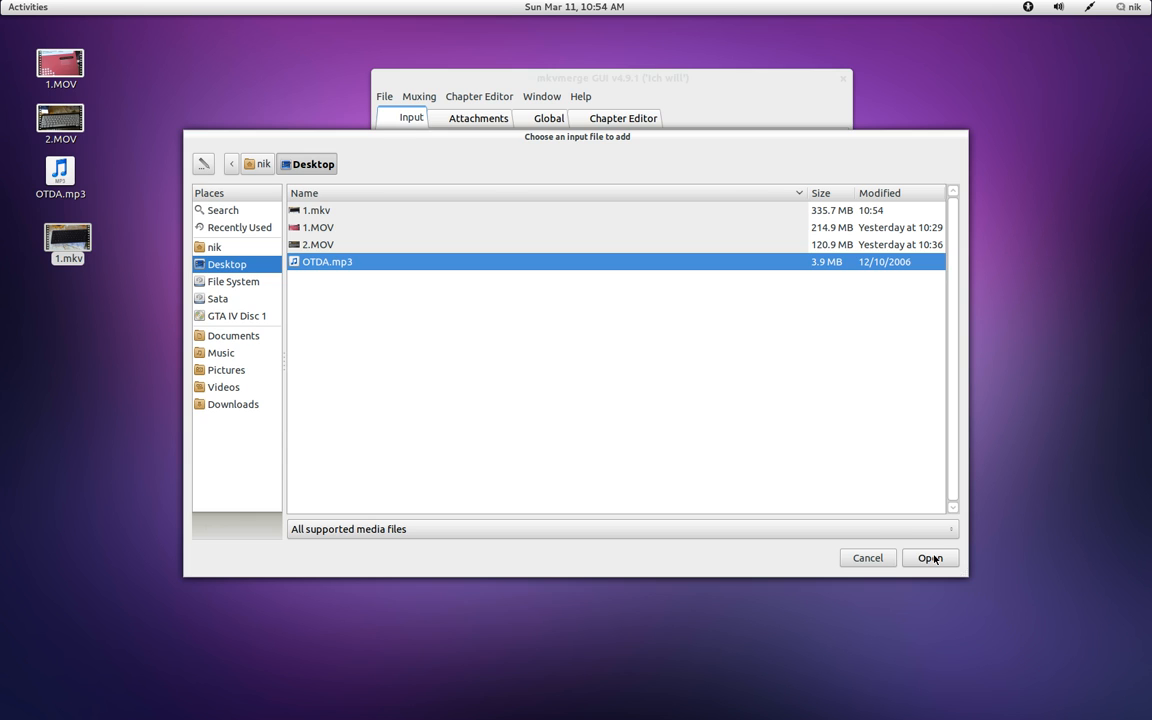
pyautogui.click(929, 558)
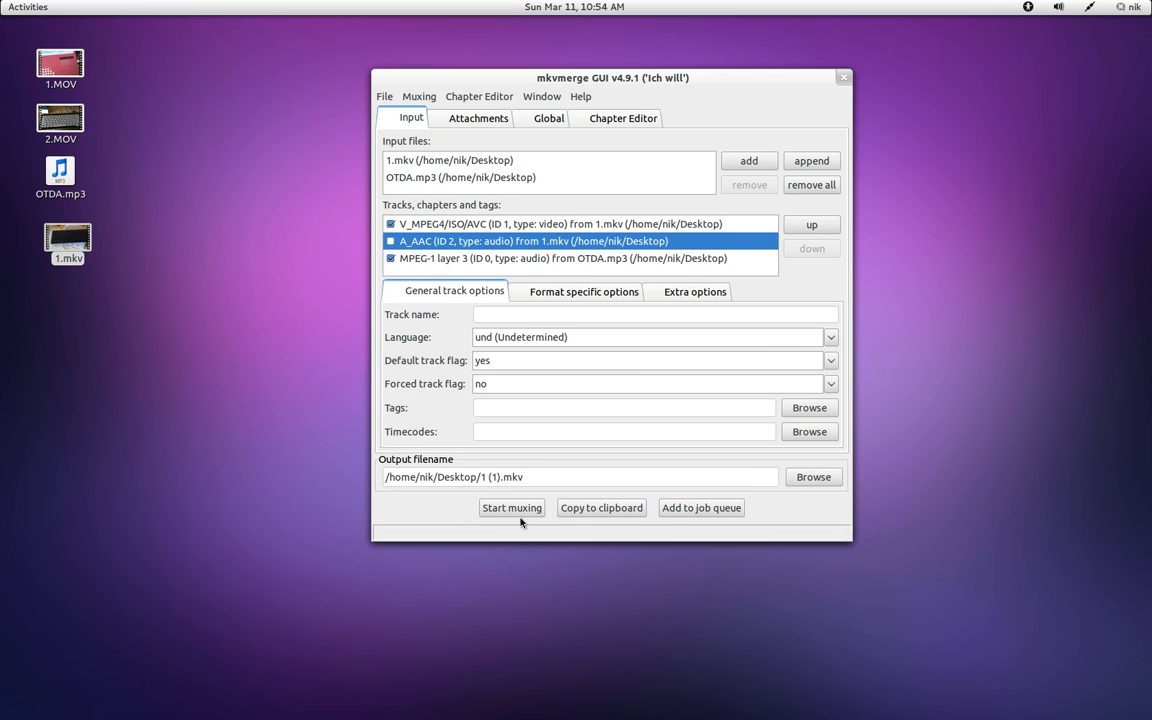
# - Mux the video with OTDA.mp3 audio into 1 (1).mkv and dismiss the report
pyautogui.click(511, 508)
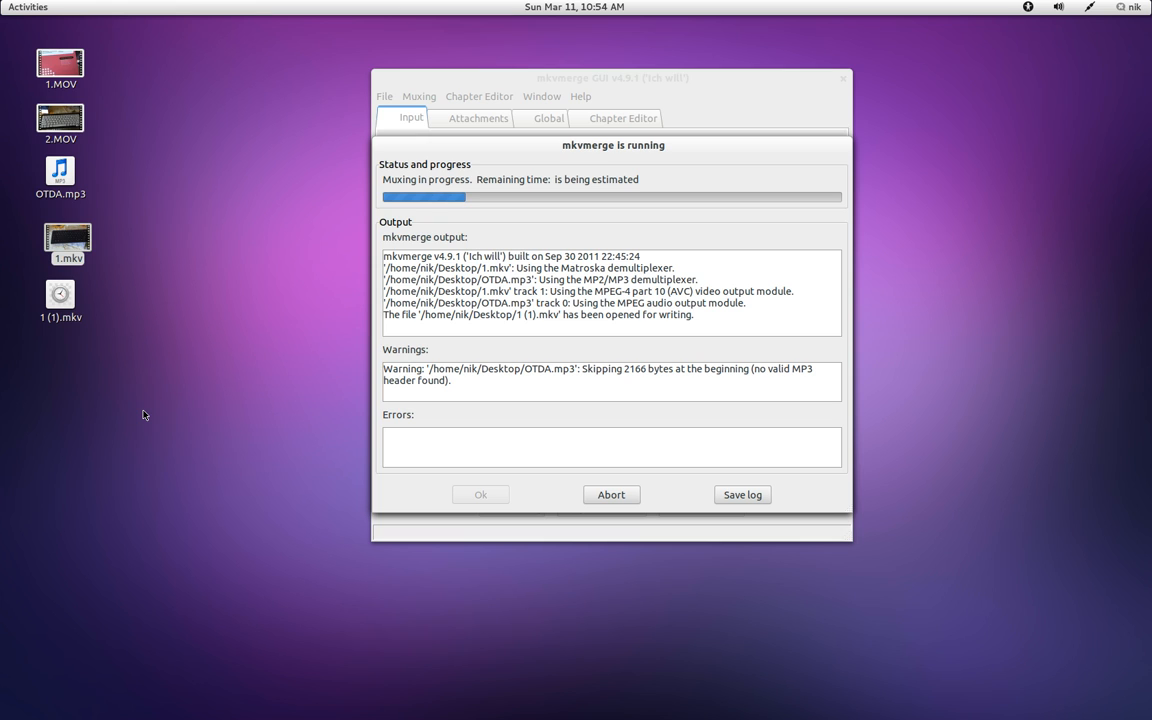
pyautogui.click(60, 175)
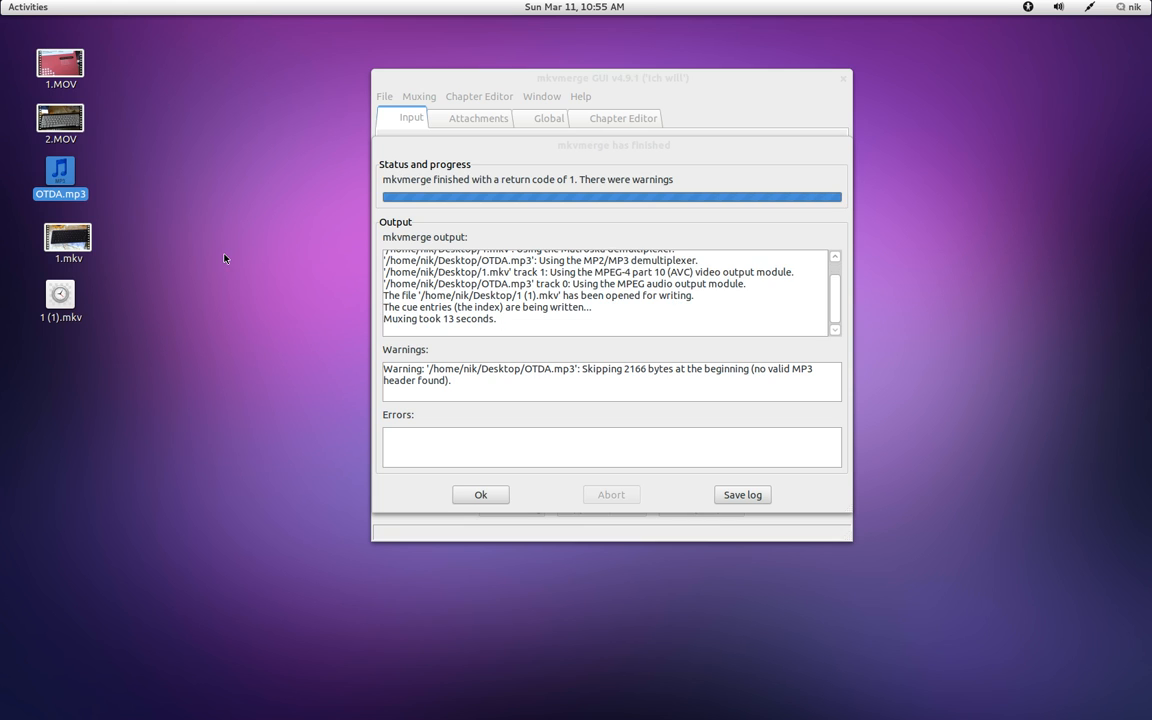
pyautogui.moveTo(243, 370)
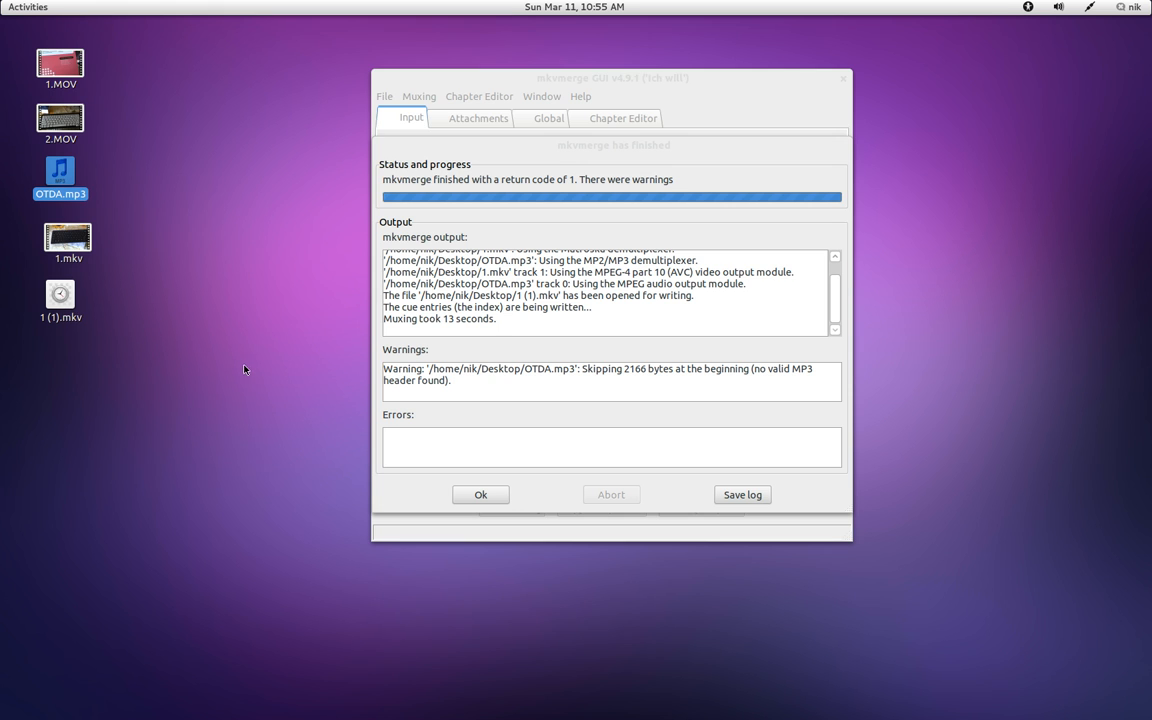
pyautogui.click(480, 494)
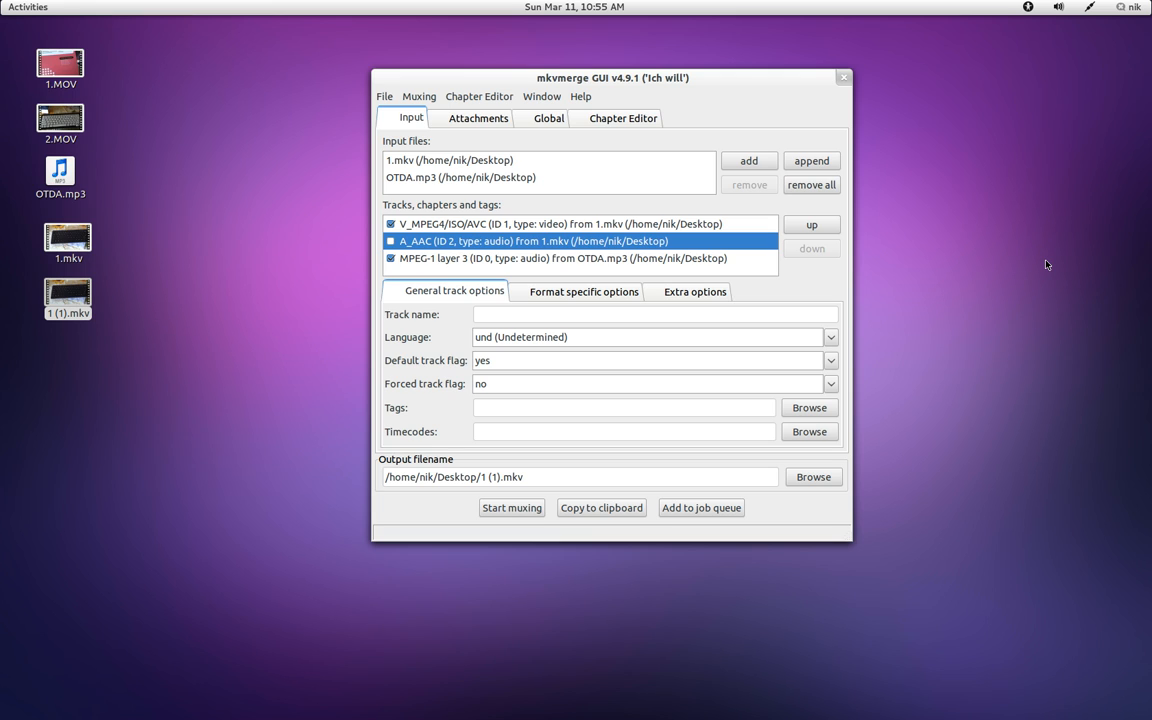
# - Browse the Format specific options, then the Global output options page
pyautogui.click(583, 291)
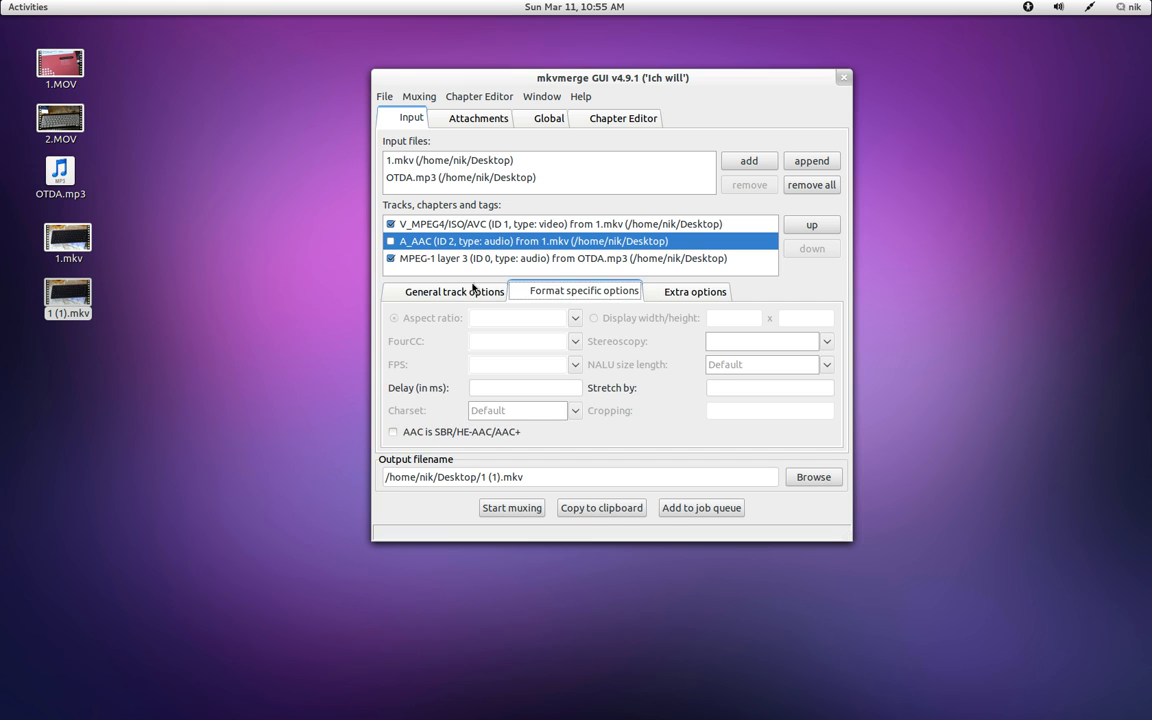
pyautogui.click(548, 118)
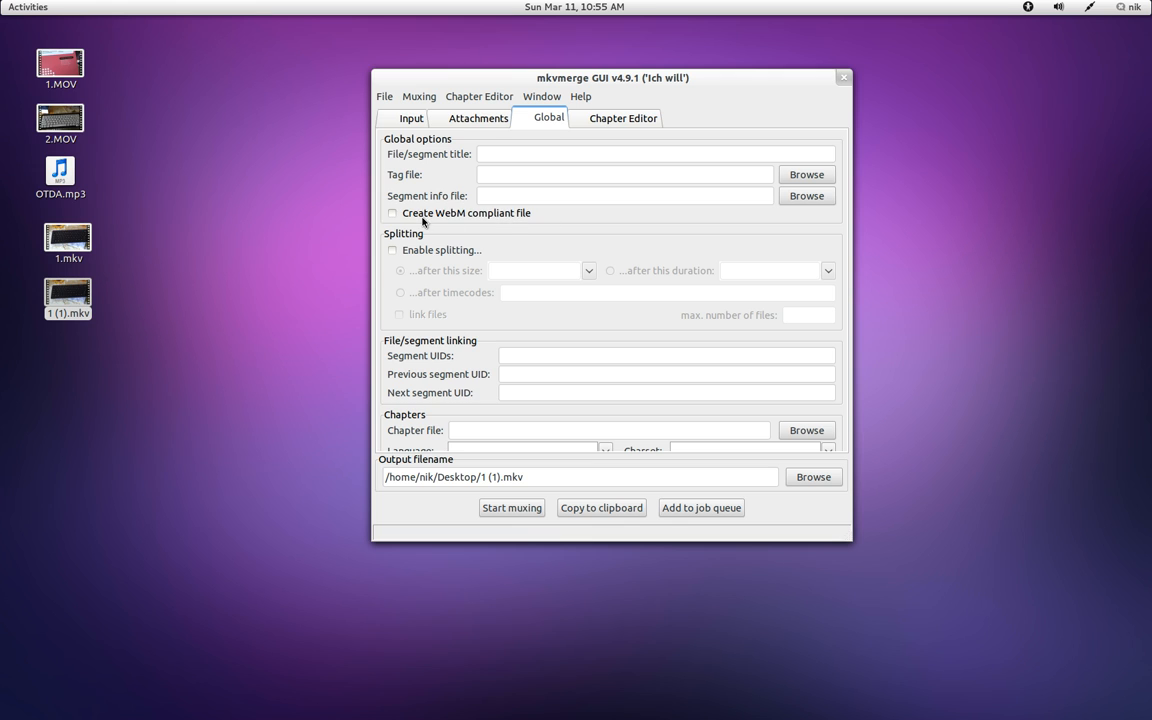
pyautogui.moveTo(155, 292)
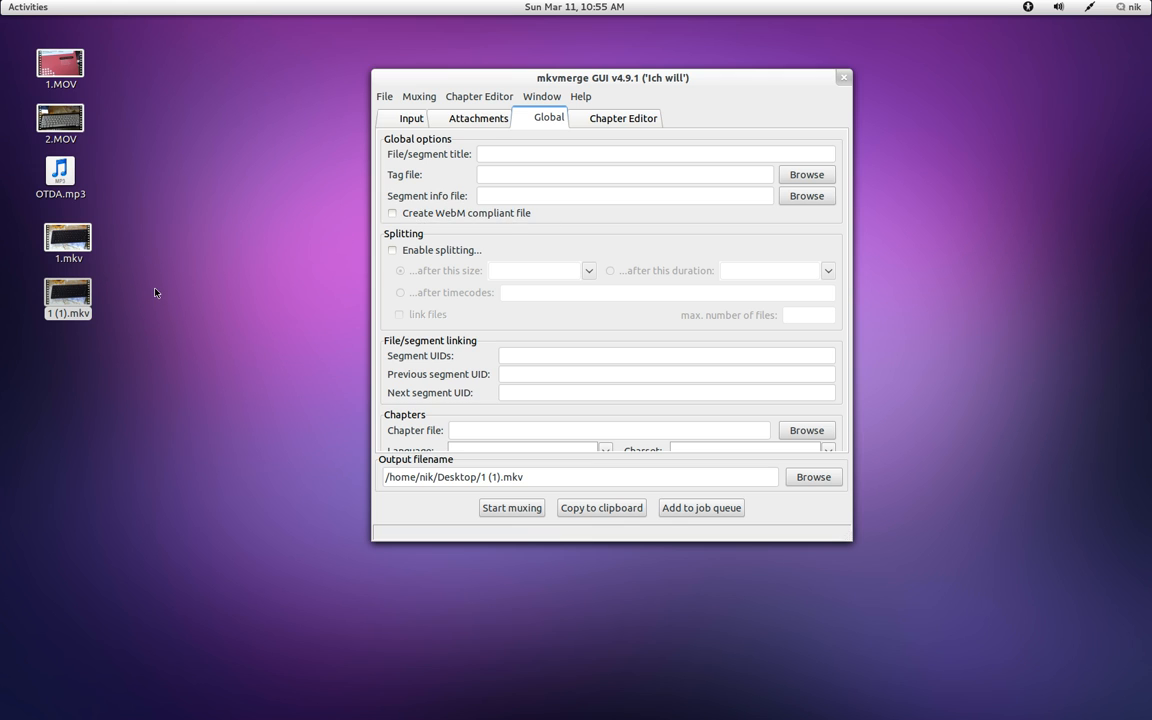
pyautogui.moveTo(157, 291)
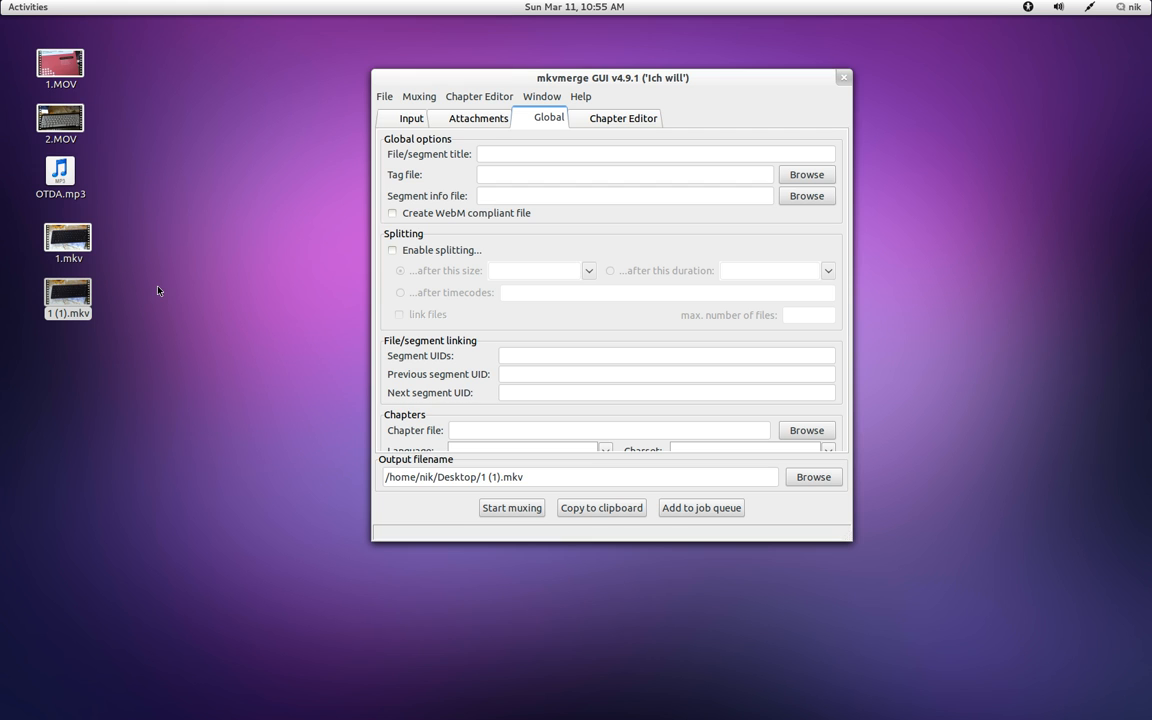
# - Return to the Input tab and quit mkvmerge GUI
pyautogui.click(410, 118)
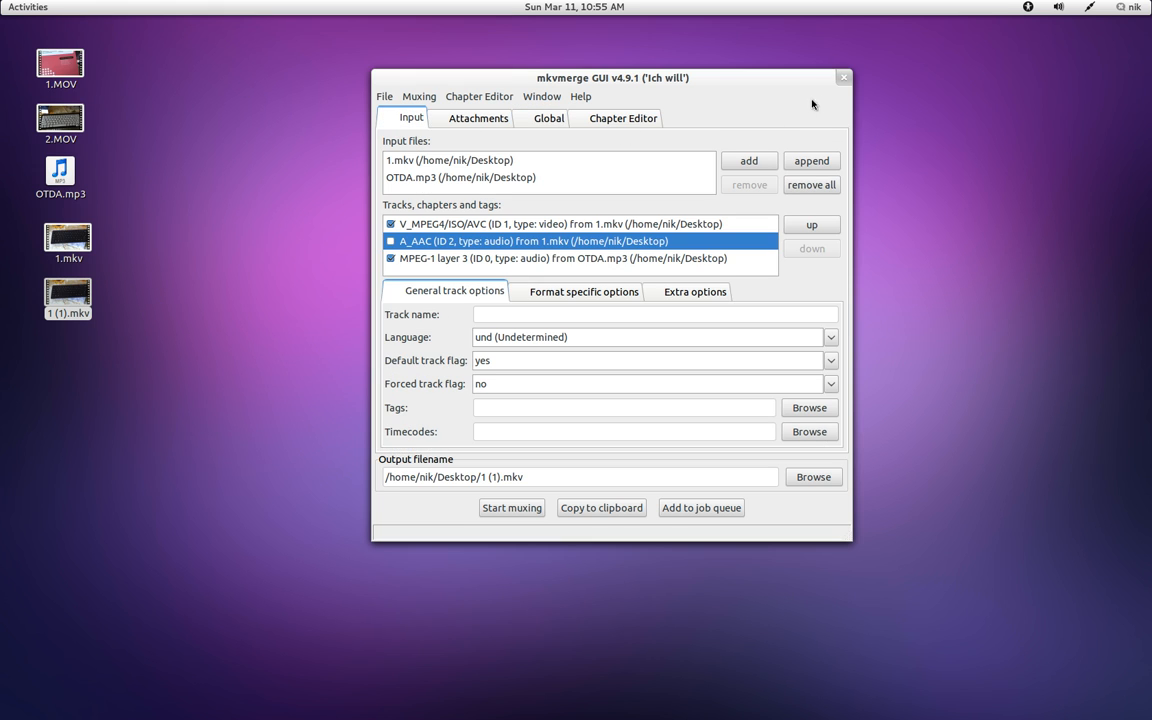
pyautogui.moveTo(843, 78)
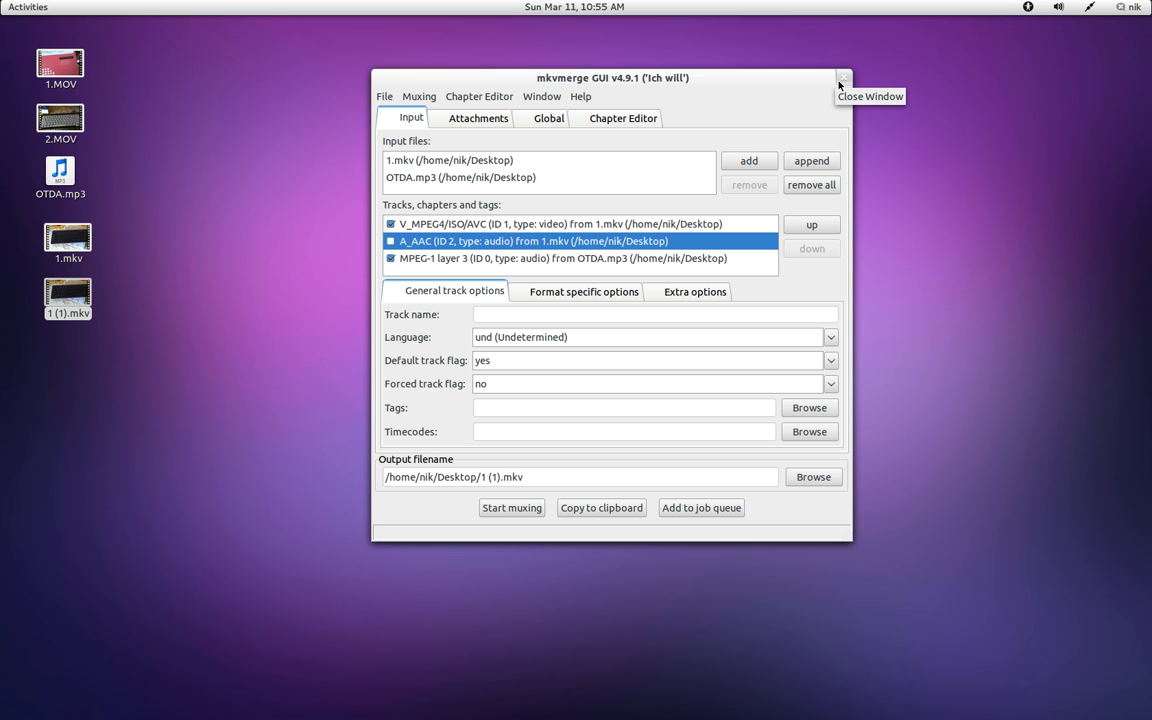
pyautogui.click(28, 7)
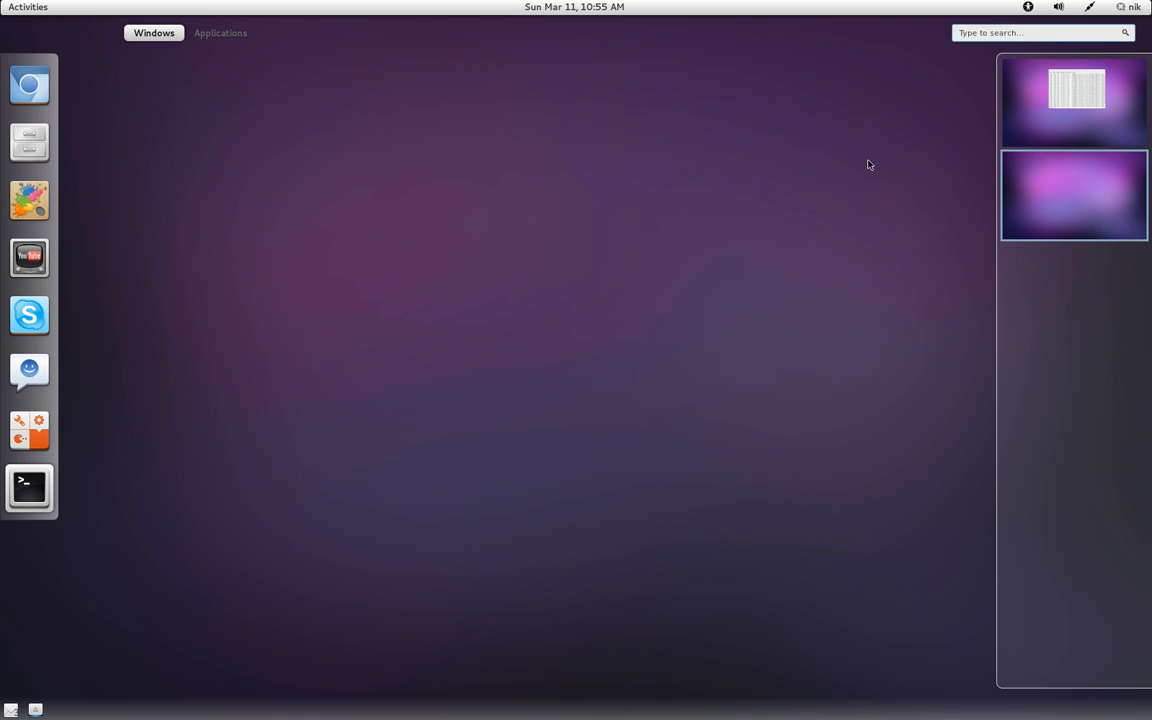